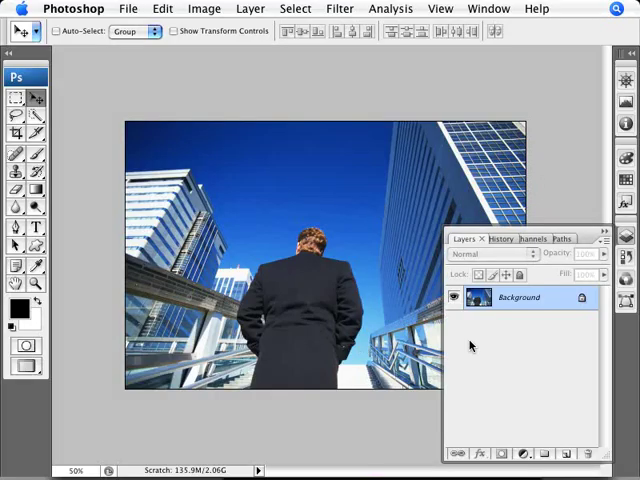
Unlock the businessman photo's Background layer so it becomes editable.
{"action": "left_click", "coordinate": [518, 297]}
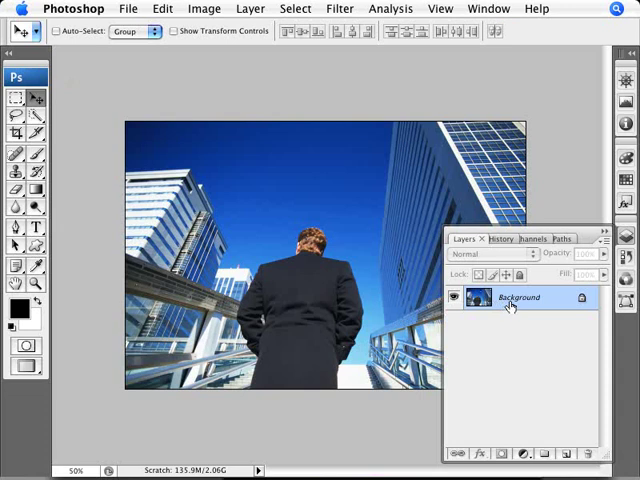
{"action": "double_click", "coordinate": [518, 297]}
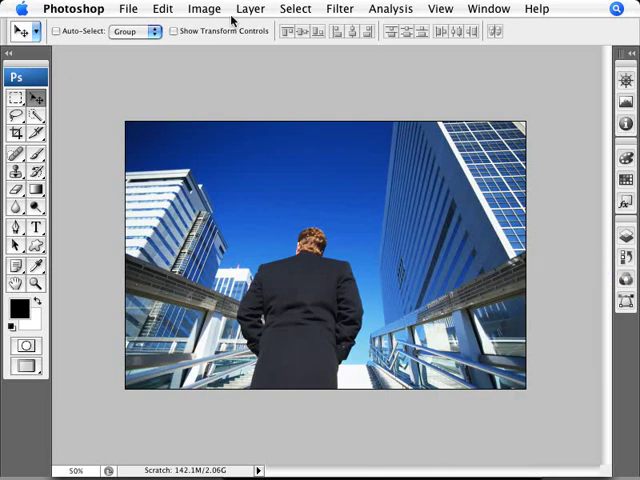
{"action": "mouse_move", "coordinate": [222, 446]}
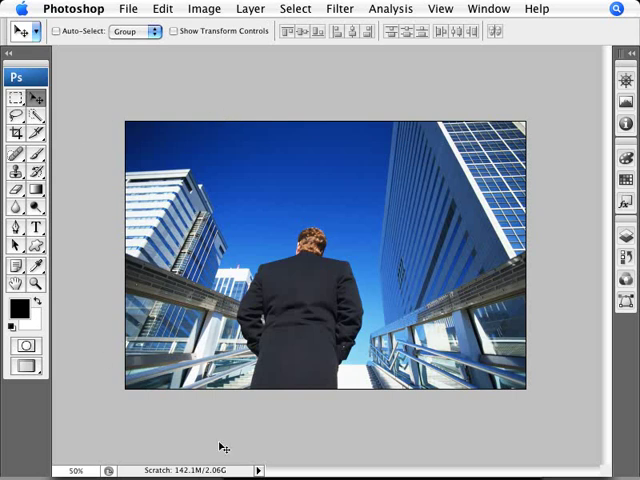
{"action": "mouse_move", "coordinate": [180, 390]}
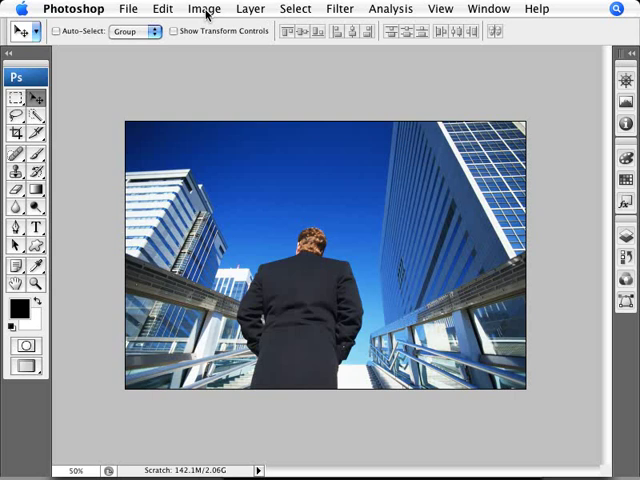
Enlarge the canvas by a relative 100 px in width and height.
{"action": "left_click", "coordinate": [204, 8]}
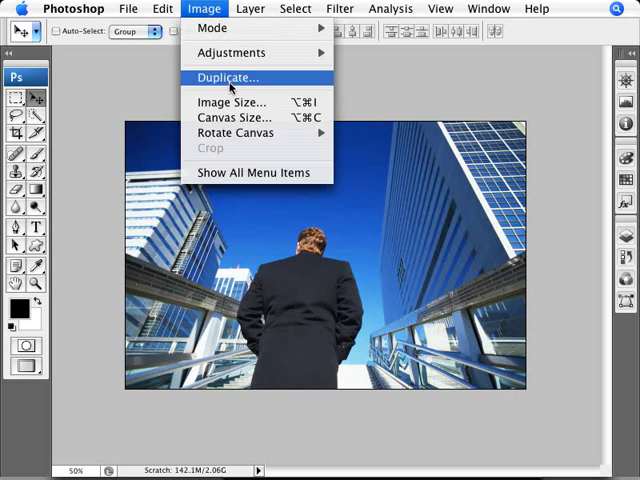
{"action": "left_click", "coordinate": [233, 116]}
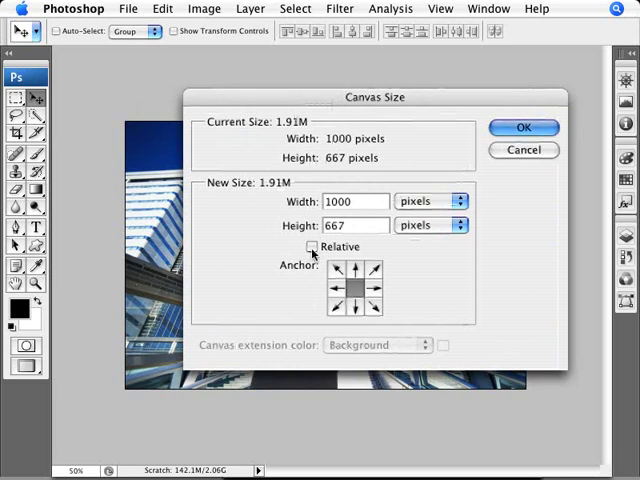
{"action": "left_click", "coordinate": [312, 246]}
{"action": "type", "text": "100"}
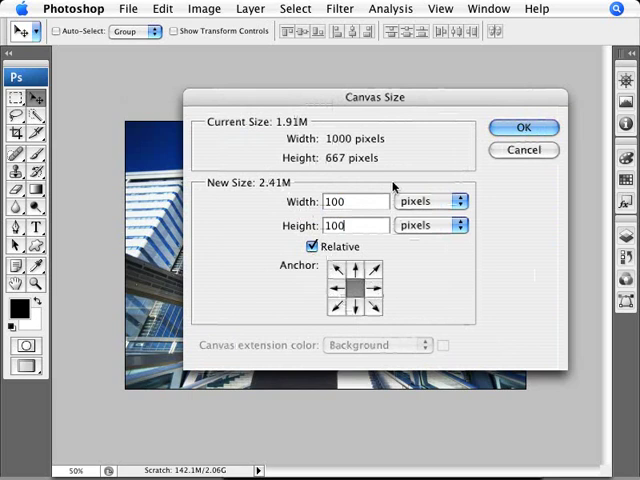
{"action": "left_click", "coordinate": [523, 127]}
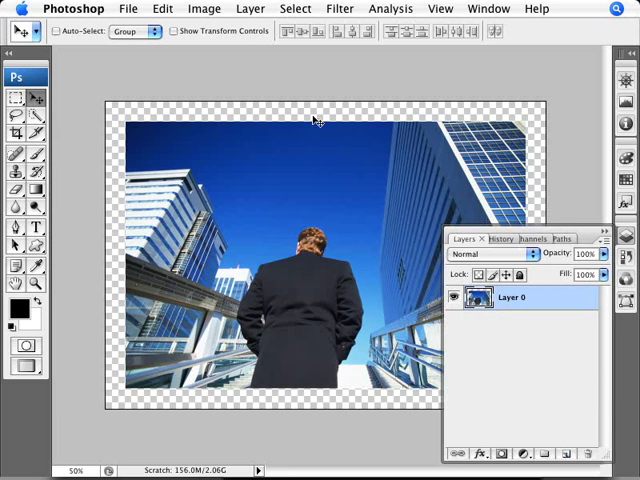
{"action": "mouse_move", "coordinate": [138, 187]}
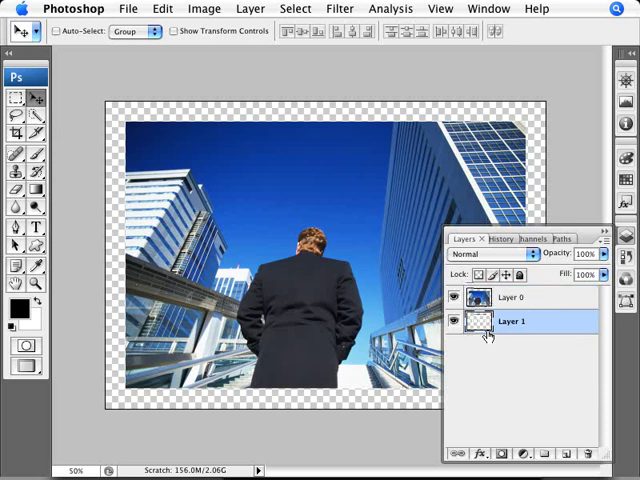
Target the new Layer 1 beneath the photo for the white fill.
{"action": "left_click", "coordinate": [461, 321]}
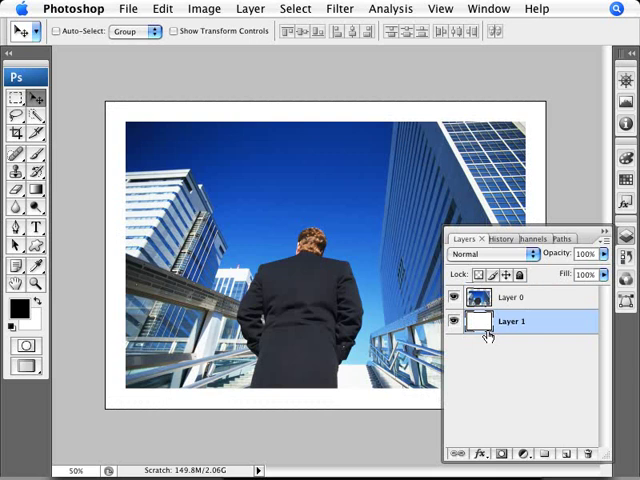
{"action": "mouse_move", "coordinate": [42, 325]}
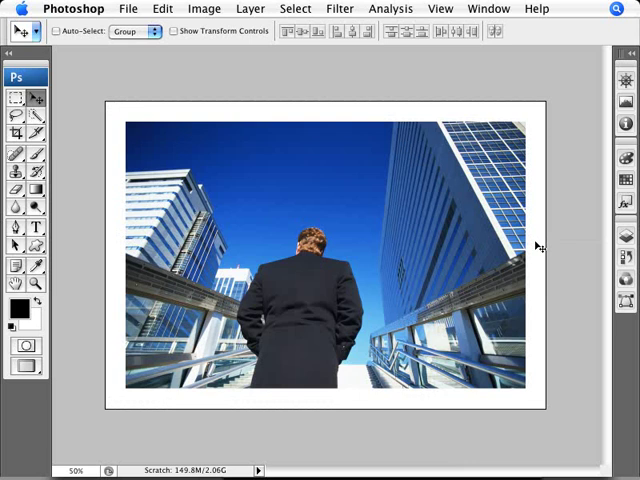
{"action": "mouse_move", "coordinate": [380, 330]}
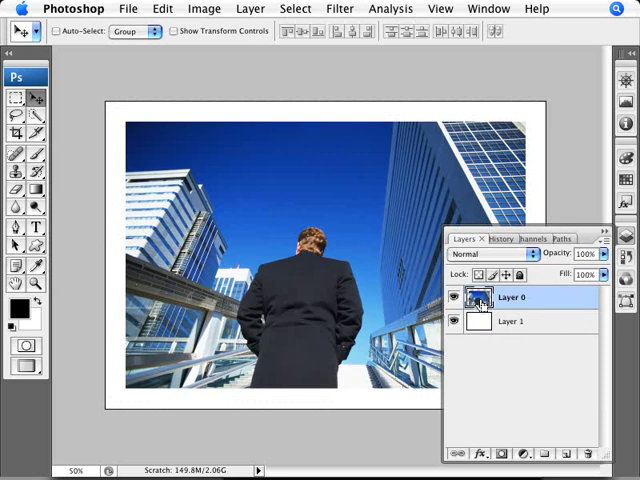
{"action": "mouse_move", "coordinate": [478, 300]}
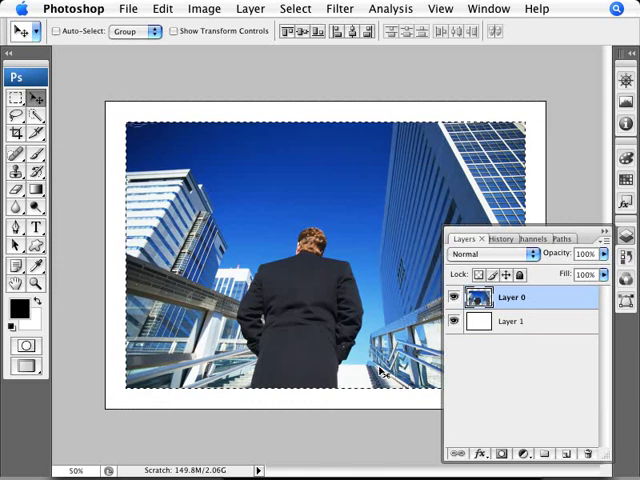
{"action": "mouse_move", "coordinate": [470, 342]}
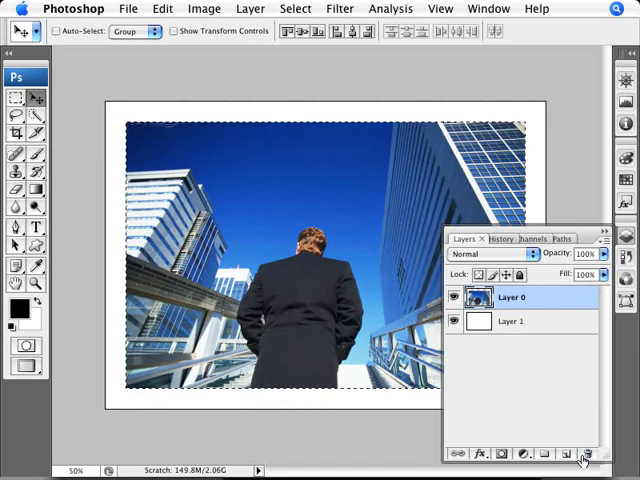
Add a new empty Layer 2 above the photo layer.
{"action": "left_click", "coordinate": [573, 454]}
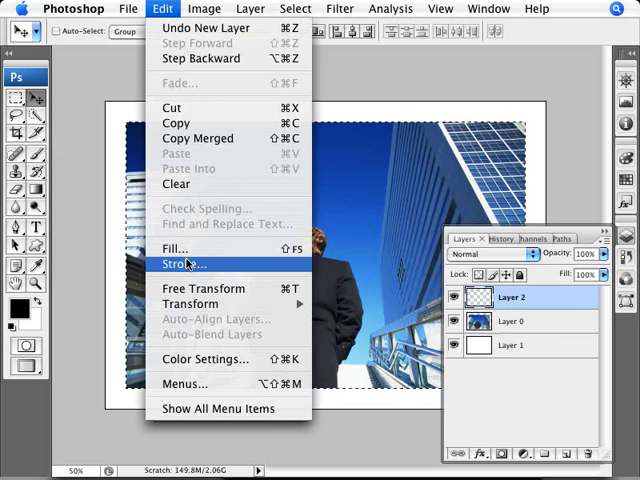
Stroke the photo's outline on Layer 2 with a 10 px red (ff0000) line.
{"action": "left_click", "coordinate": [182, 263]}
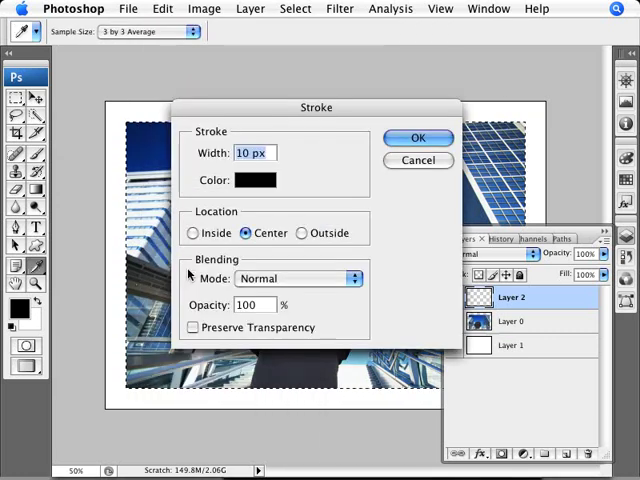
{"action": "mouse_move", "coordinate": [262, 118]}
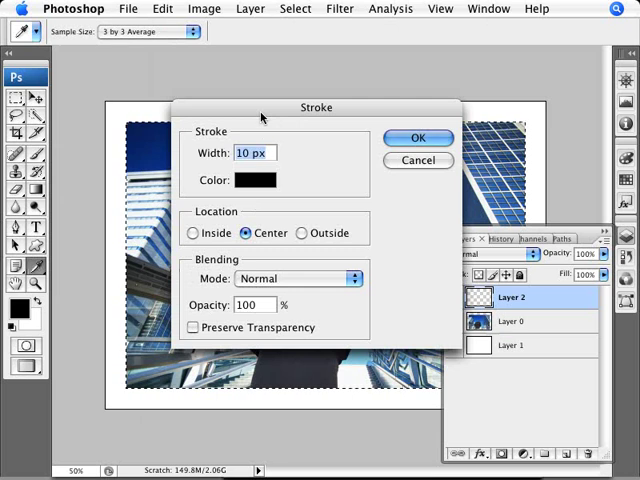
{"action": "left_click_drag", "start_coordinate": [316, 107], "coordinate": [365, 120]}
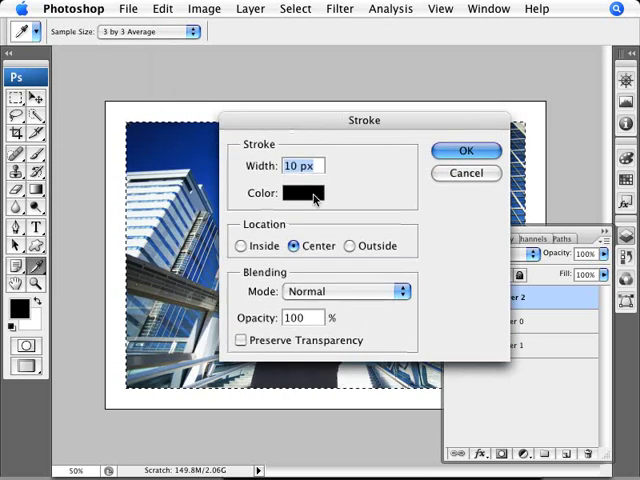
{"action": "left_click", "coordinate": [296, 192]}
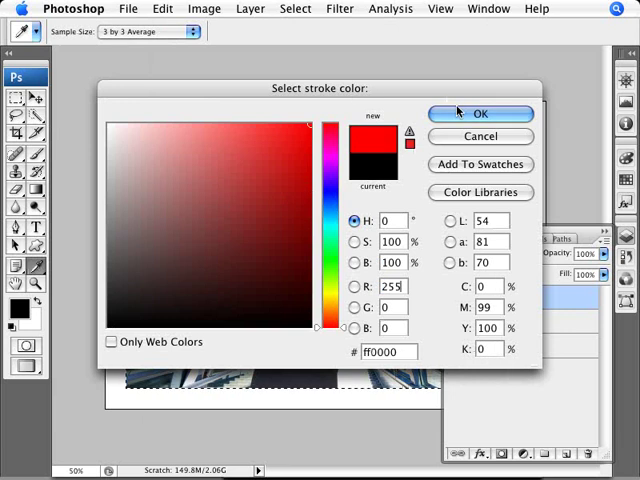
{"action": "left_click", "coordinate": [481, 113]}
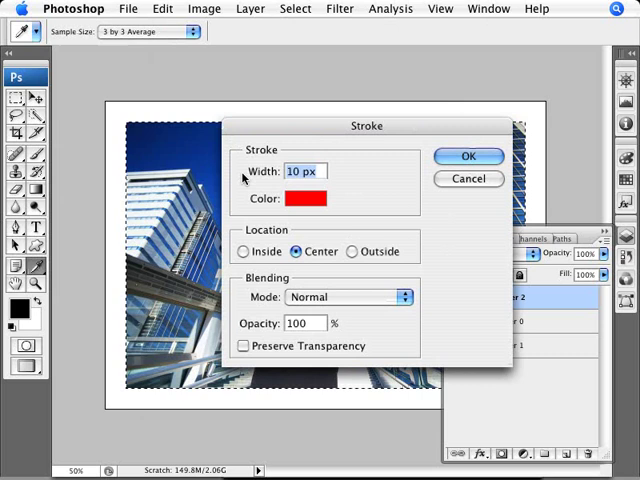
{"action": "mouse_move", "coordinate": [152, 110]}
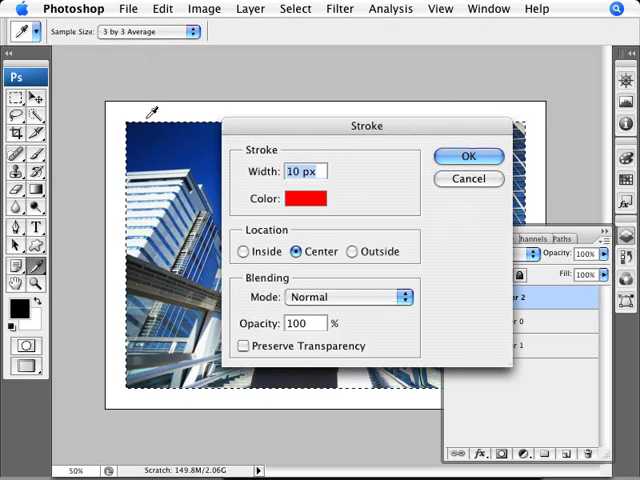
{"action": "mouse_move", "coordinate": [148, 262]}
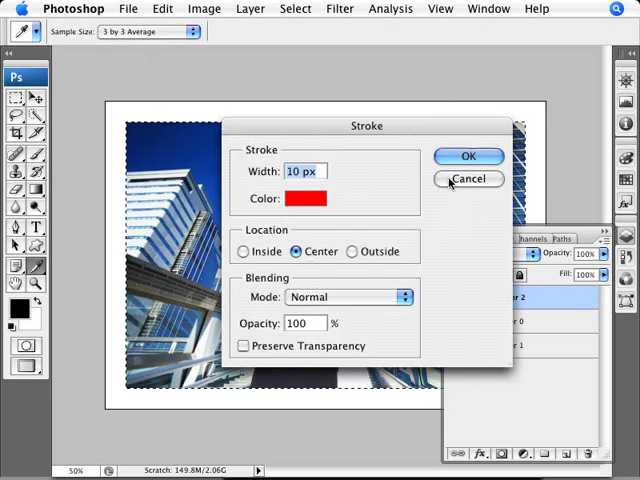
{"action": "mouse_move", "coordinate": [294, 264]}
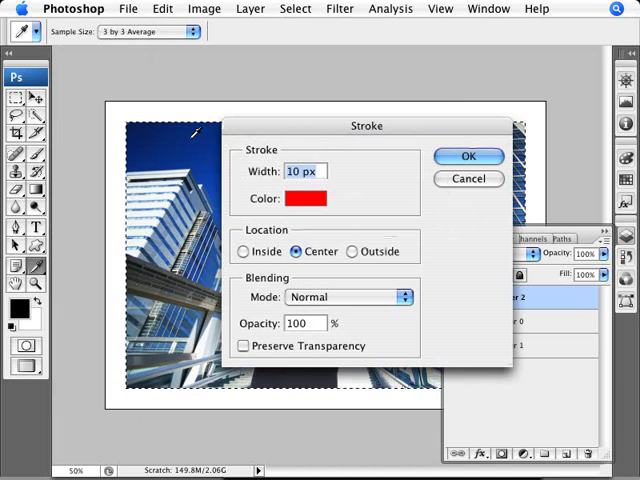
{"action": "mouse_move", "coordinate": [128, 150]}
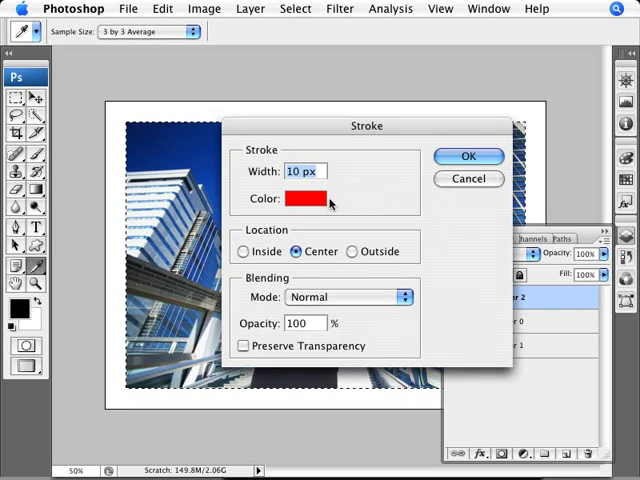
{"action": "left_click", "coordinate": [467, 156]}
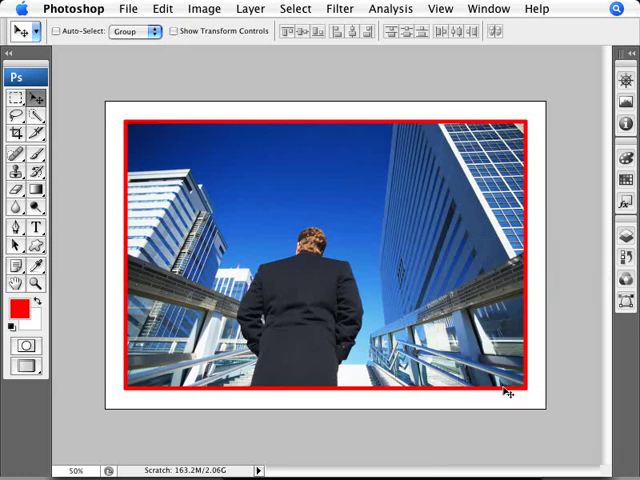
Add an empty Layer 3 above the red stroke layer.
{"action": "left_click", "coordinate": [488, 8]}
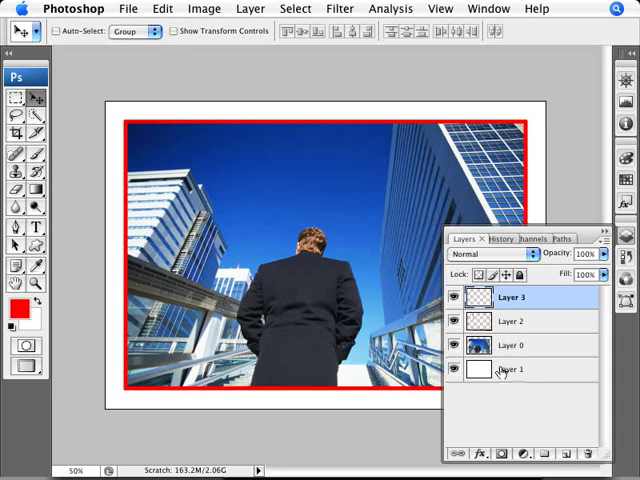
{"action": "mouse_move", "coordinate": [462, 346]}
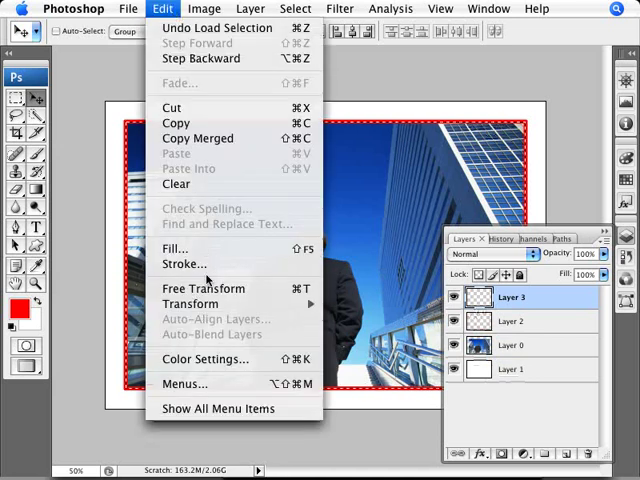
Stroke the photo's edge on Layer 3 with a 10 px black line.
{"action": "left_click", "coordinate": [183, 263]}
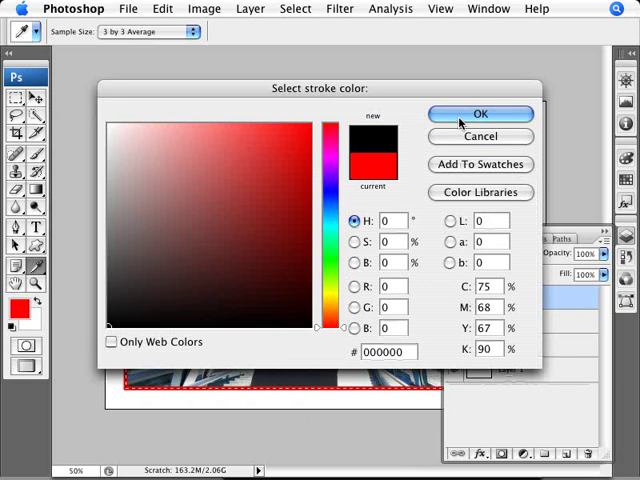
{"action": "left_click", "coordinate": [479, 113]}
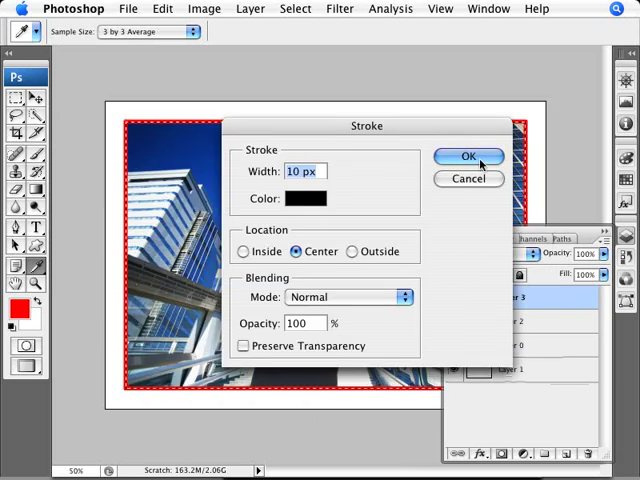
{"action": "left_click", "coordinate": [467, 156]}
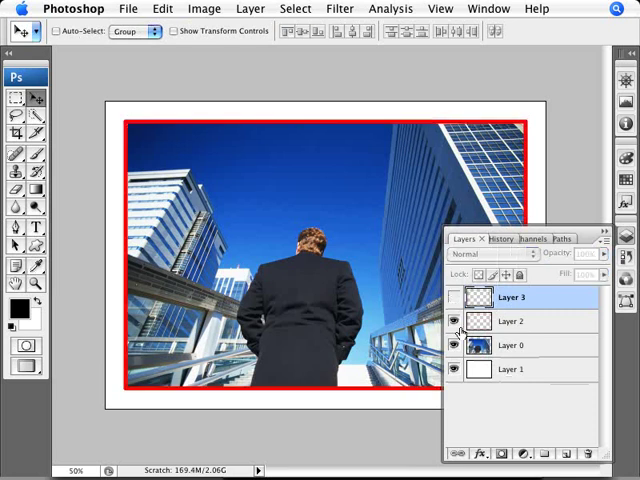
Show Layer 3 and drag a mask gradient so the black border fades toward the top.
{"action": "left_click", "coordinate": [459, 297]}
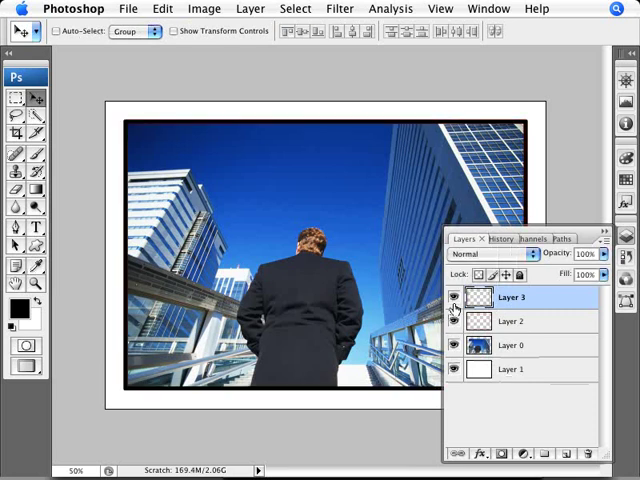
{"action": "mouse_move", "coordinate": [476, 320]}
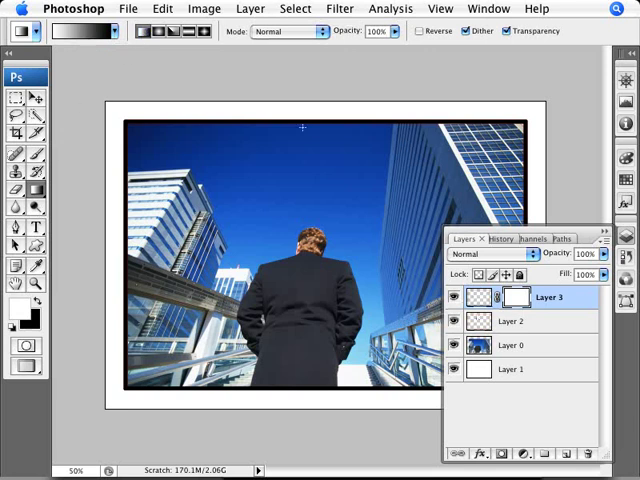
{"action": "left_click_drag", "start_coordinate": [308, 125], "coordinate": [312, 303]}
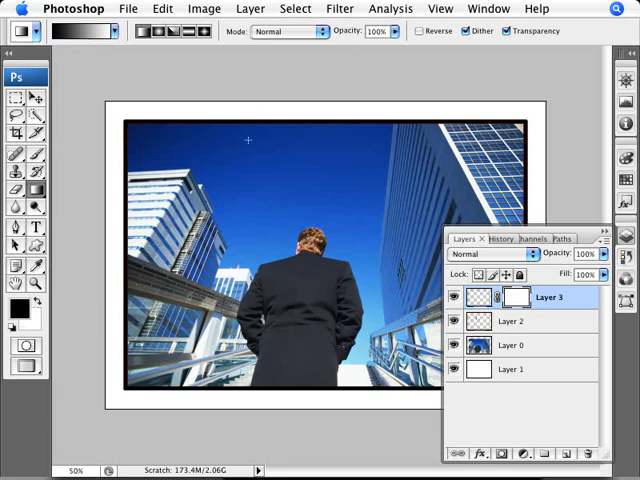
{"action": "mouse_move", "coordinate": [277, 122]}
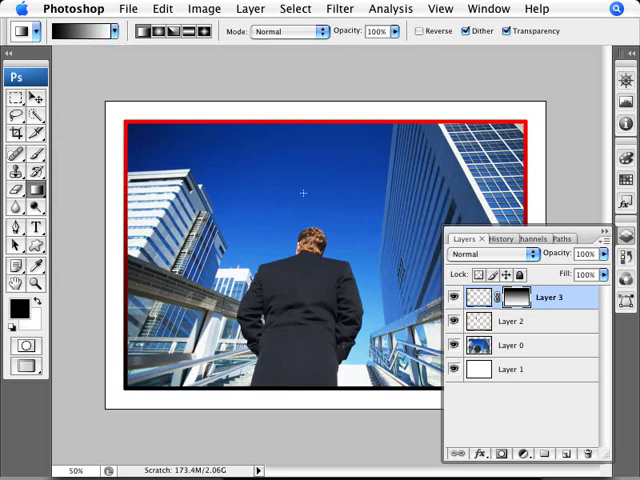
{"action": "mouse_move", "coordinate": [238, 148]}
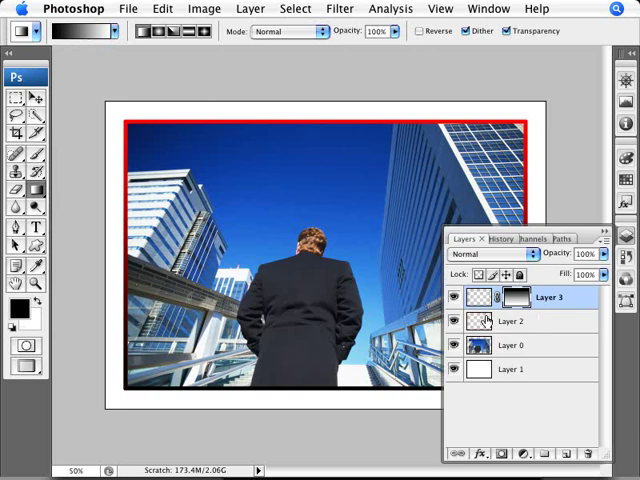
Give Layer 2 a drop shadow with a 140° angle and 36% opacity.
{"action": "left_click", "coordinate": [510, 320]}
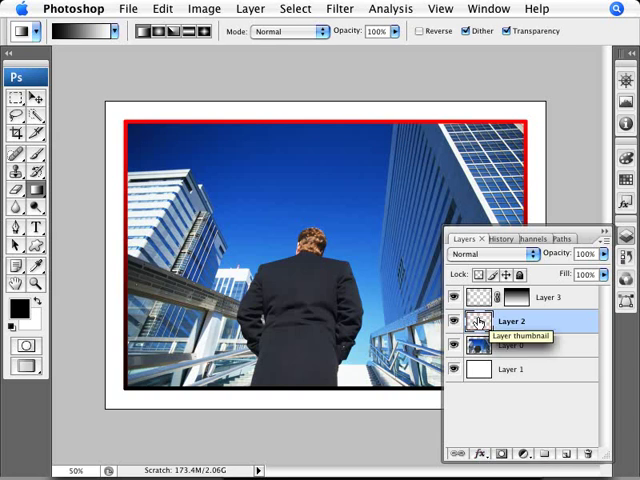
{"action": "mouse_move", "coordinate": [347, 216]}
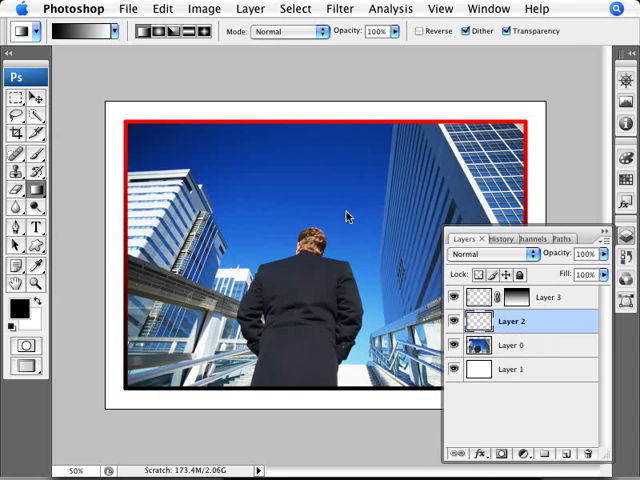
{"action": "left_click", "coordinate": [458, 321]}
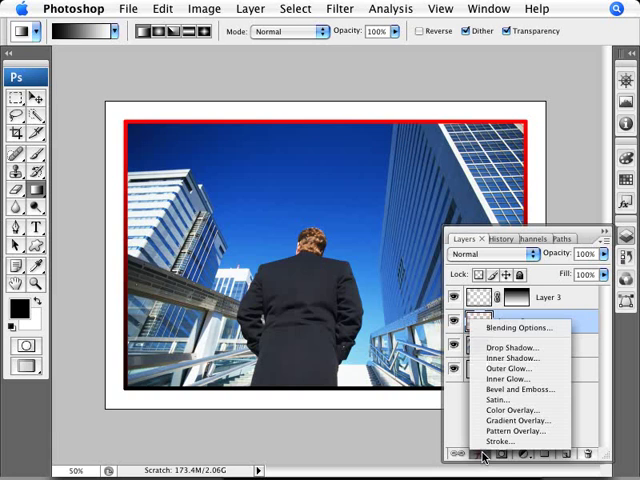
{"action": "mouse_move", "coordinate": [513, 368]}
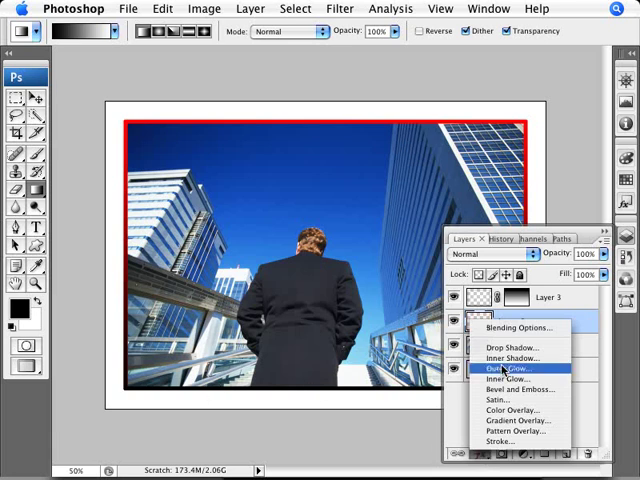
{"action": "mouse_move", "coordinate": [515, 348]}
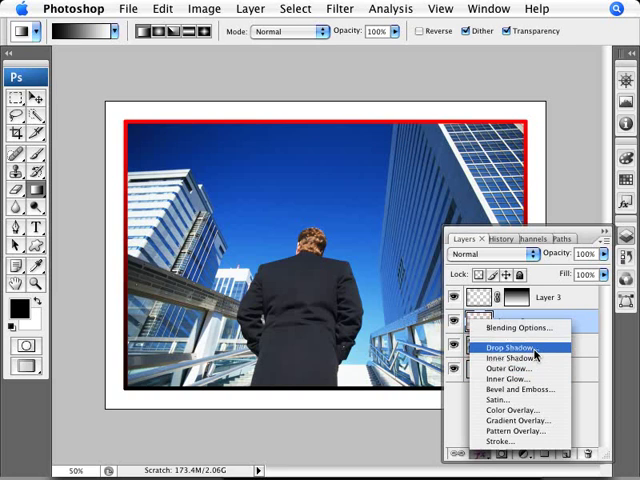
{"action": "left_click", "coordinate": [512, 345]}
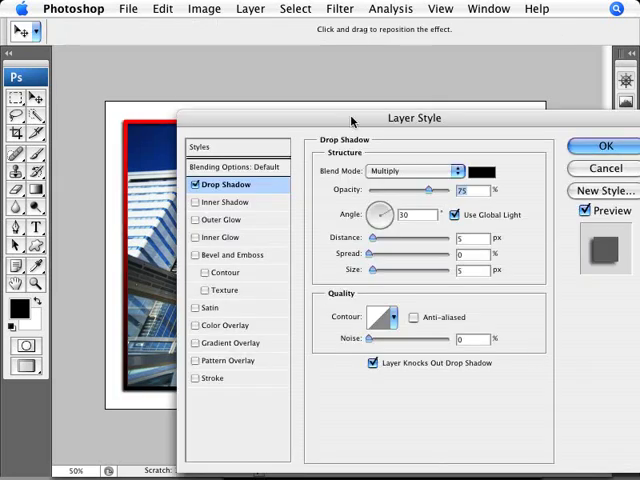
{"action": "left_click_drag", "start_coordinate": [413, 118], "coordinate": [535, 190]}
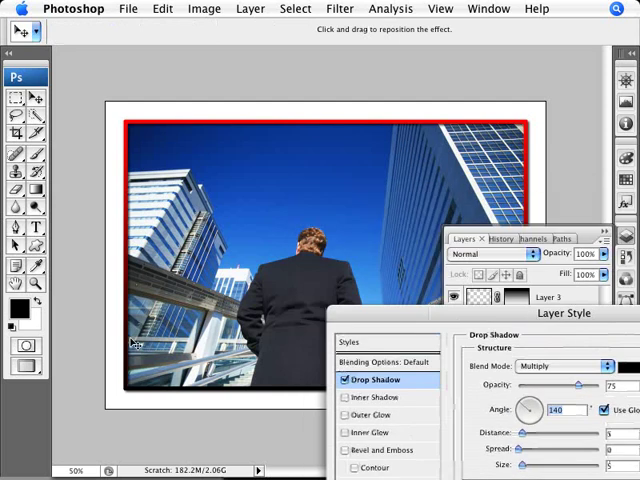
{"action": "mouse_move", "coordinate": [430, 314]}
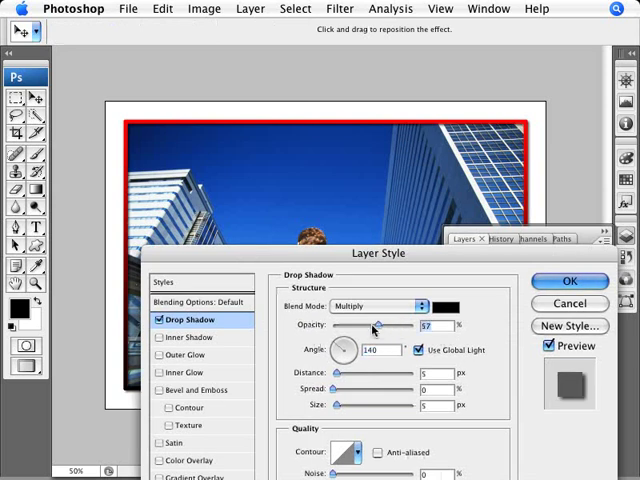
{"action": "left_click_drag", "start_coordinate": [374, 327], "coordinate": [360, 327]}
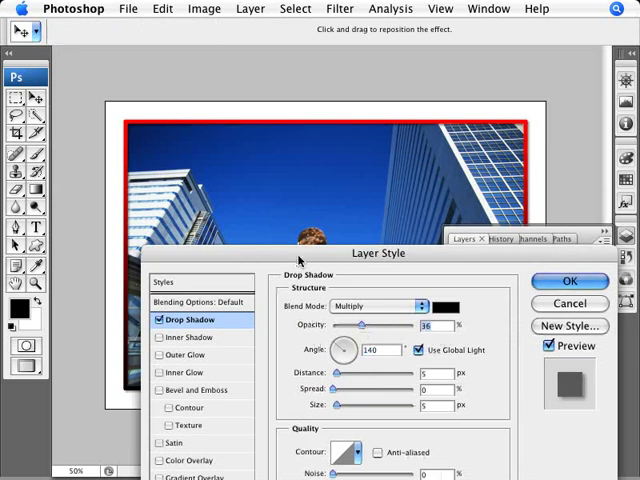
{"action": "left_click_drag", "start_coordinate": [378, 252], "coordinate": [328, 224]}
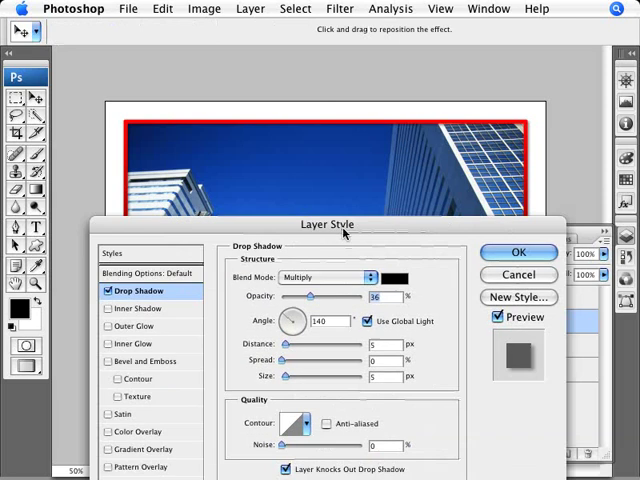
{"action": "left_click", "coordinate": [518, 252]}
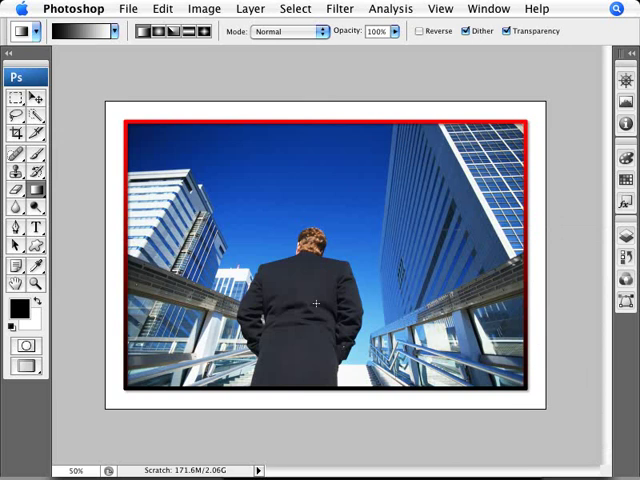
Type the white signature near the lower right at 72 pt in Giddyup Std.
{"action": "left_click", "coordinate": [32, 229]}
{"action": "type", "text": "Jim Doe"}
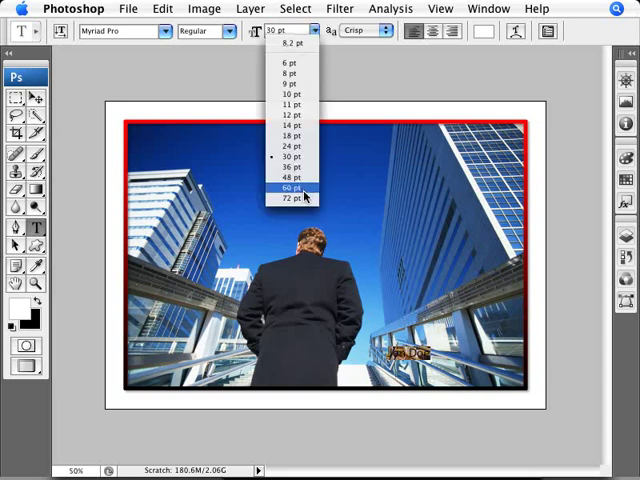
{"action": "left_click", "coordinate": [290, 197]}
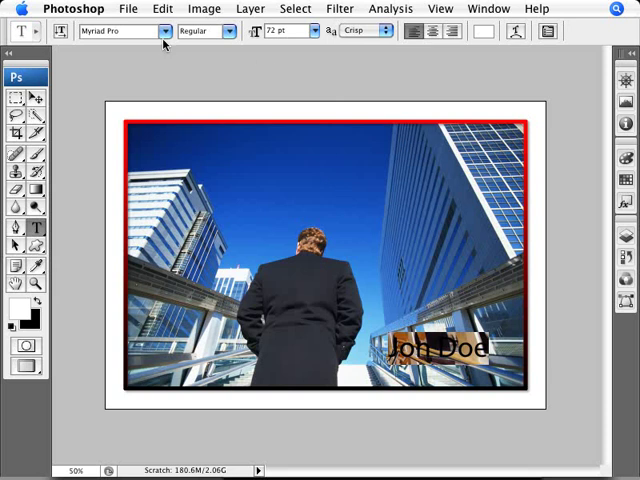
{"action": "left_click", "coordinate": [125, 31]}
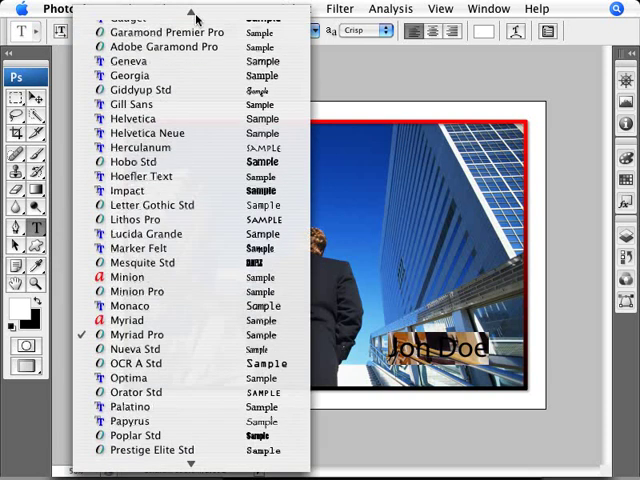
{"action": "scroll", "scroll_direction": "up", "scroll_amount": 3}
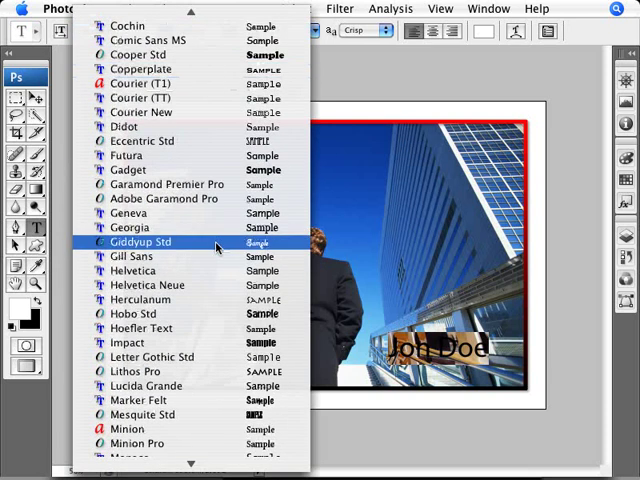
{"action": "left_click", "coordinate": [138, 241]}
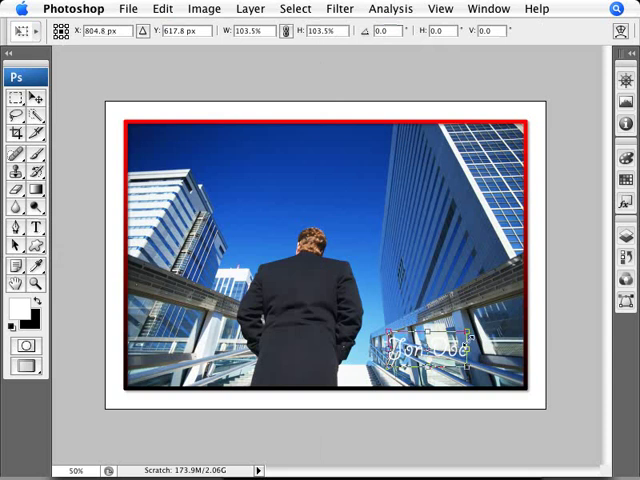
Commit the signature text and open its Layer Style effects from the Layers panel.
{"action": "left_click", "coordinate": [14, 80]}
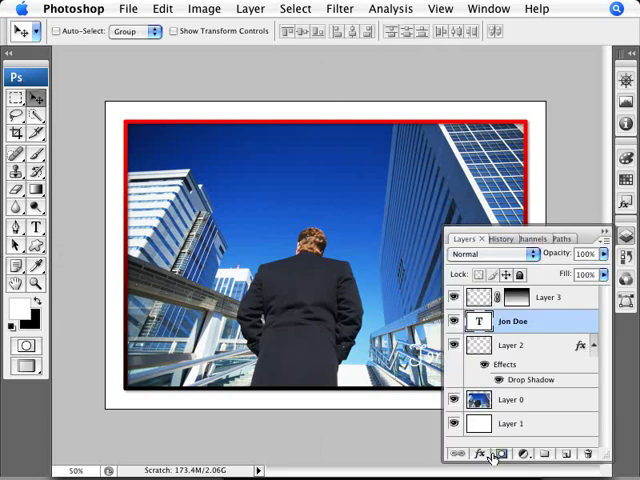
{"action": "left_click", "coordinate": [478, 454]}
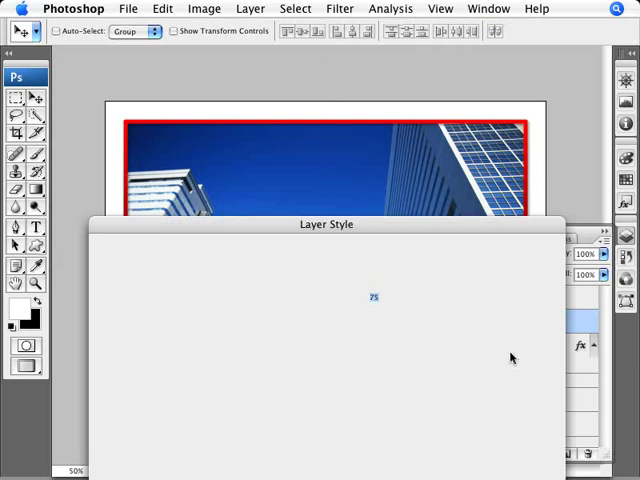